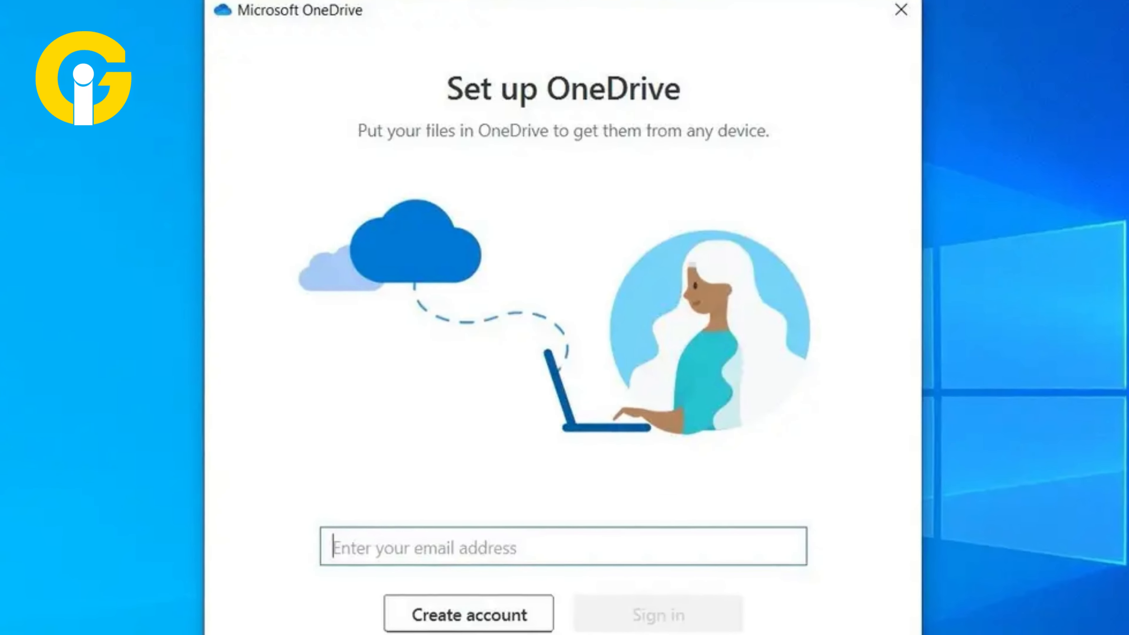
Step: Focus the email address field in the 'Set up OneDrive' window
left_click(227, 64)
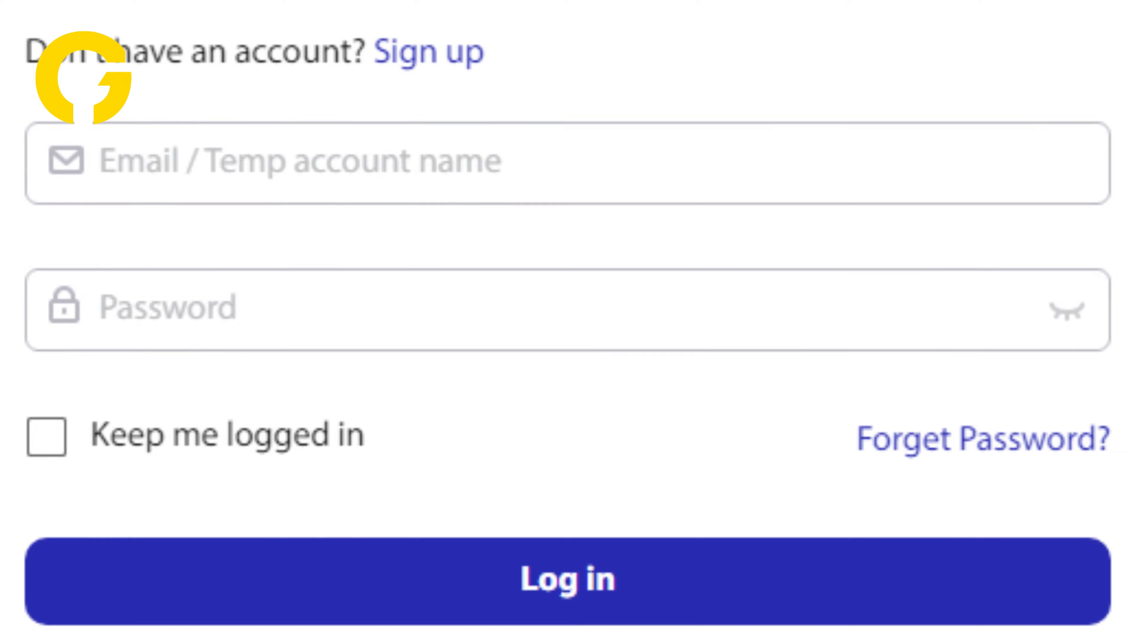
Step: Sign in to MultCloud and go to Cloud Sync with empty source and destination panels
left_click(567, 578)
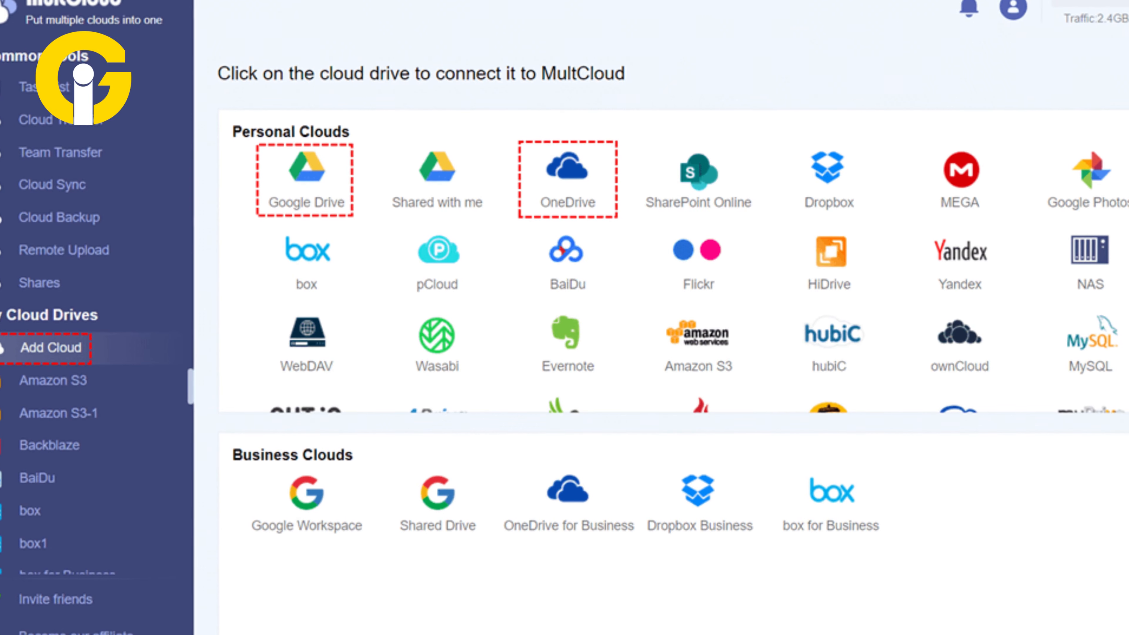
left_click(51, 141)
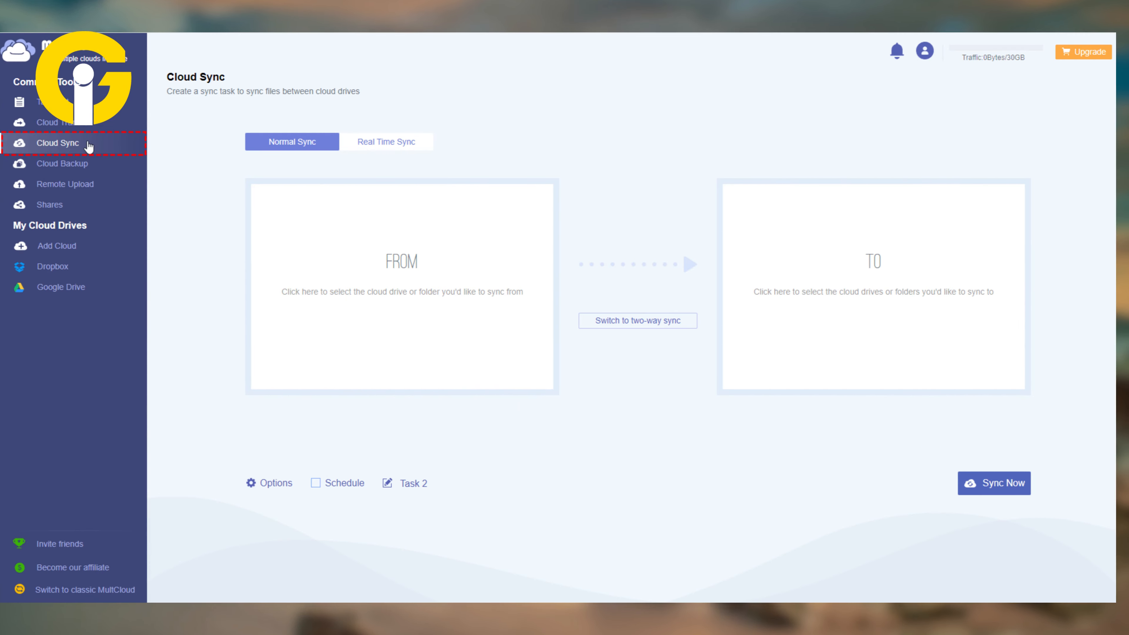